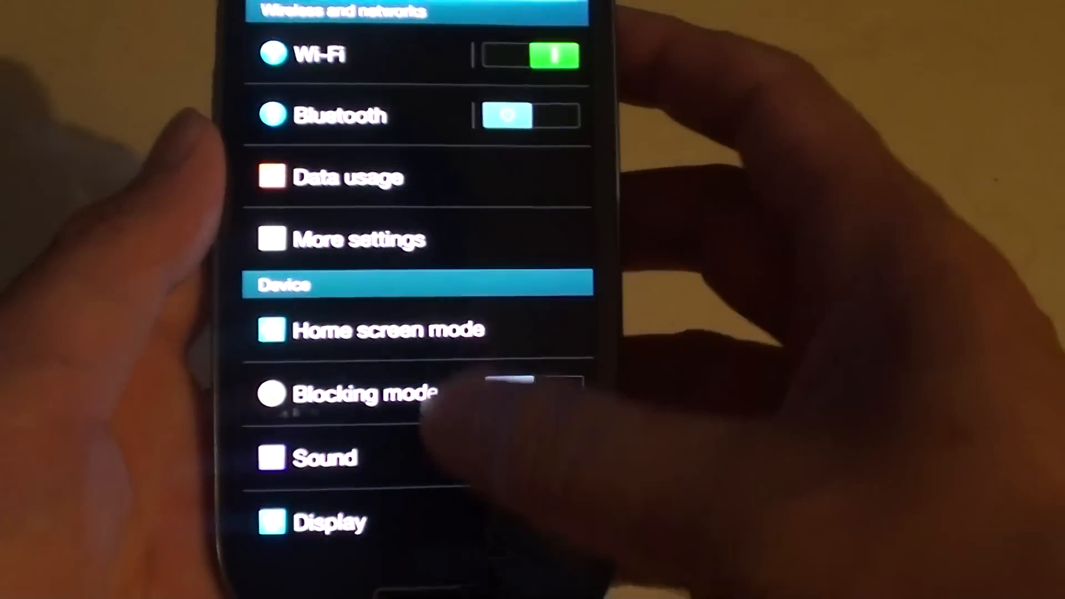
Scroll down to reach the Samsung keyboard's advanced options with key-tap vibration and sound
scroll("down", 3)
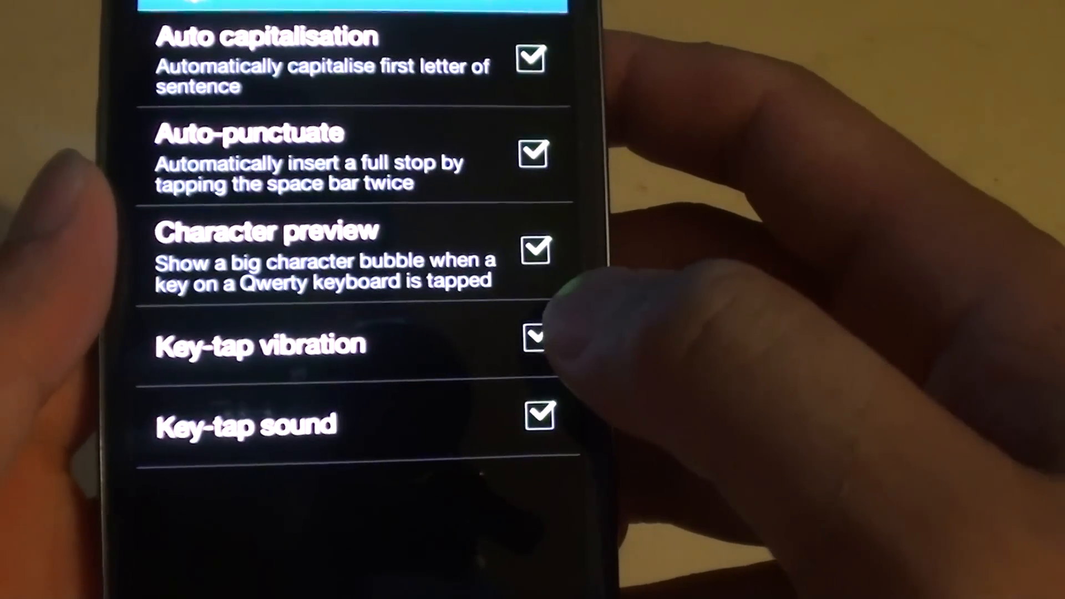
left_click(539, 340)
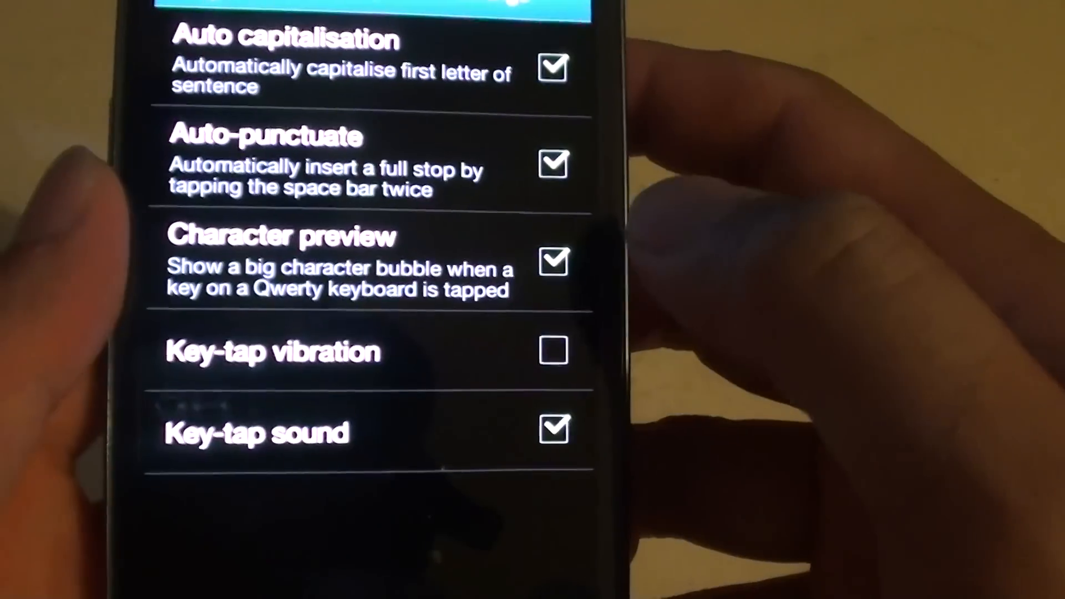
left_click(553, 350)
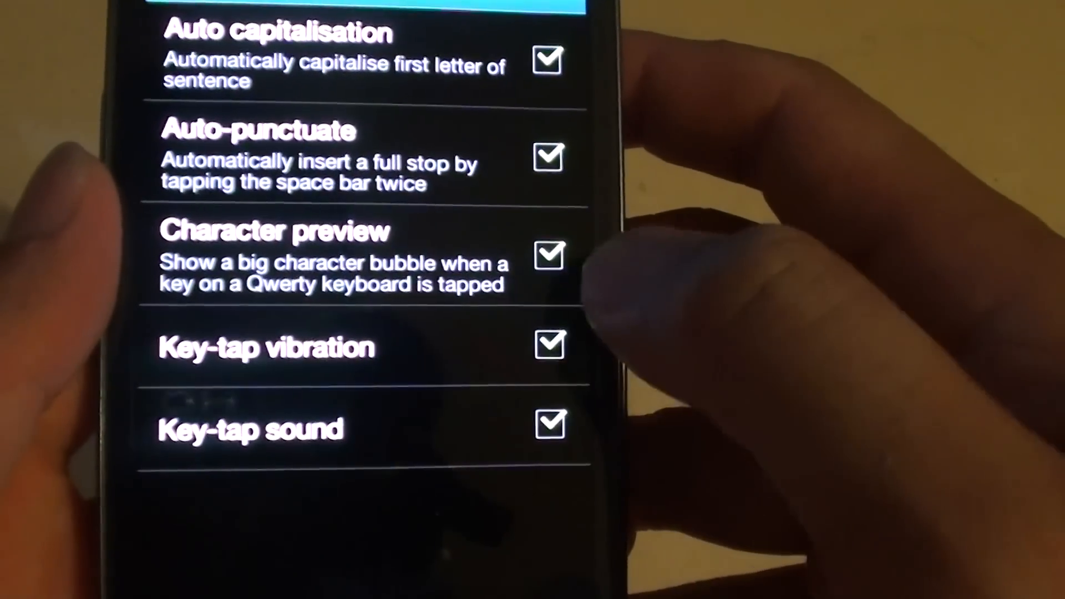